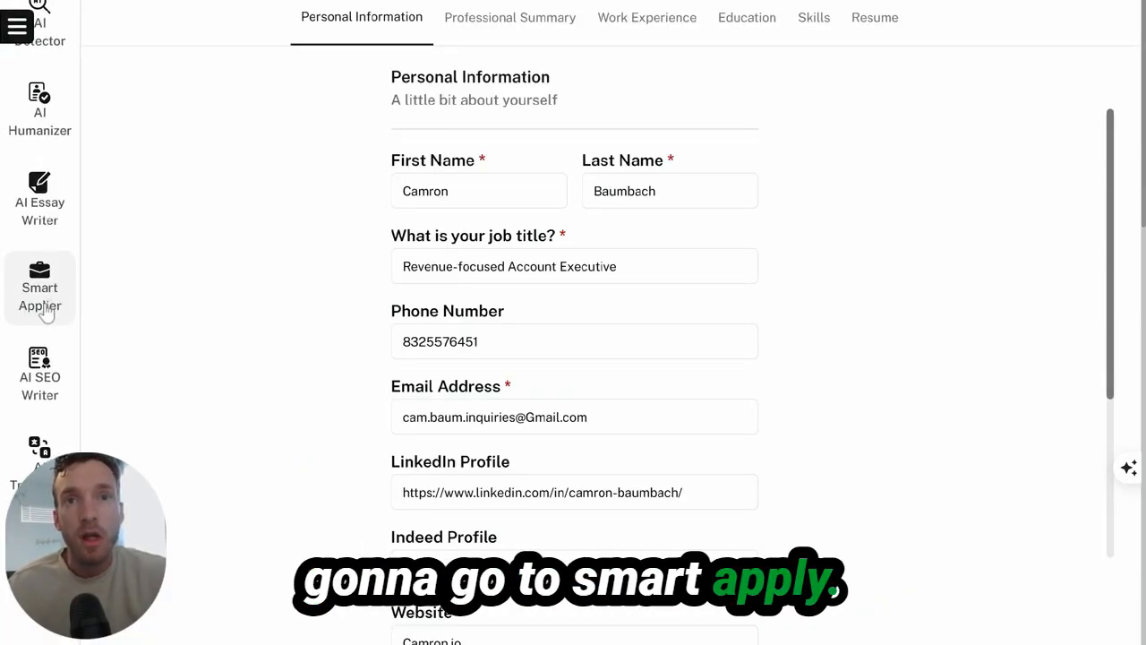
Step: Open Smart Applier and review the filled-in contact and job-title fields
click(16, 25)
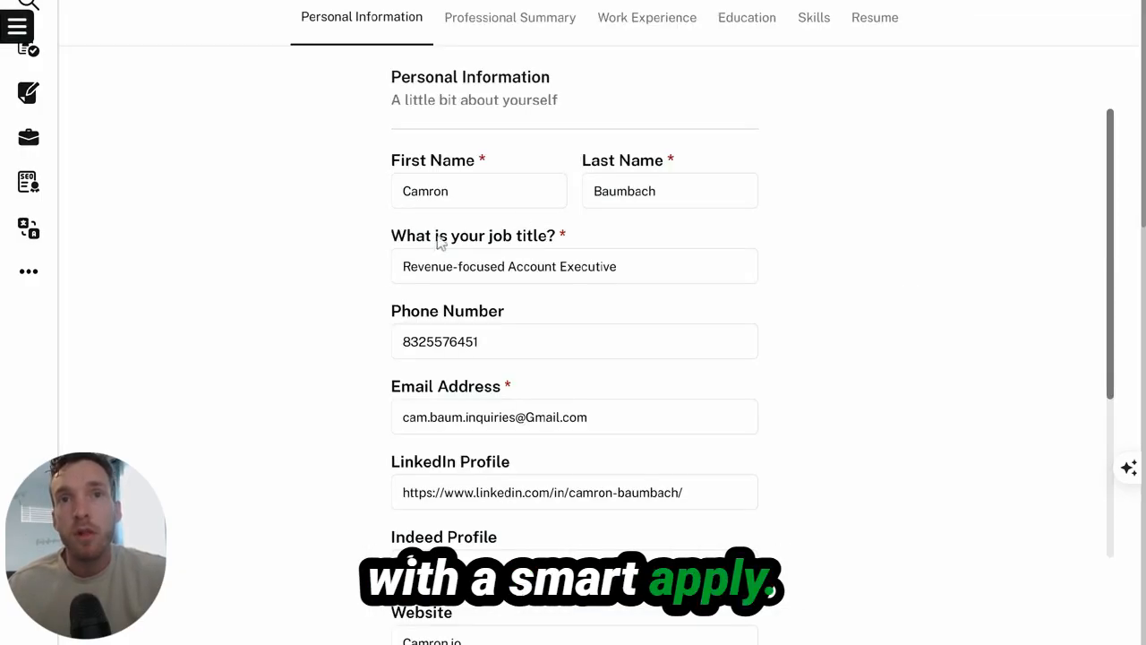
mouse_move(573, 374)
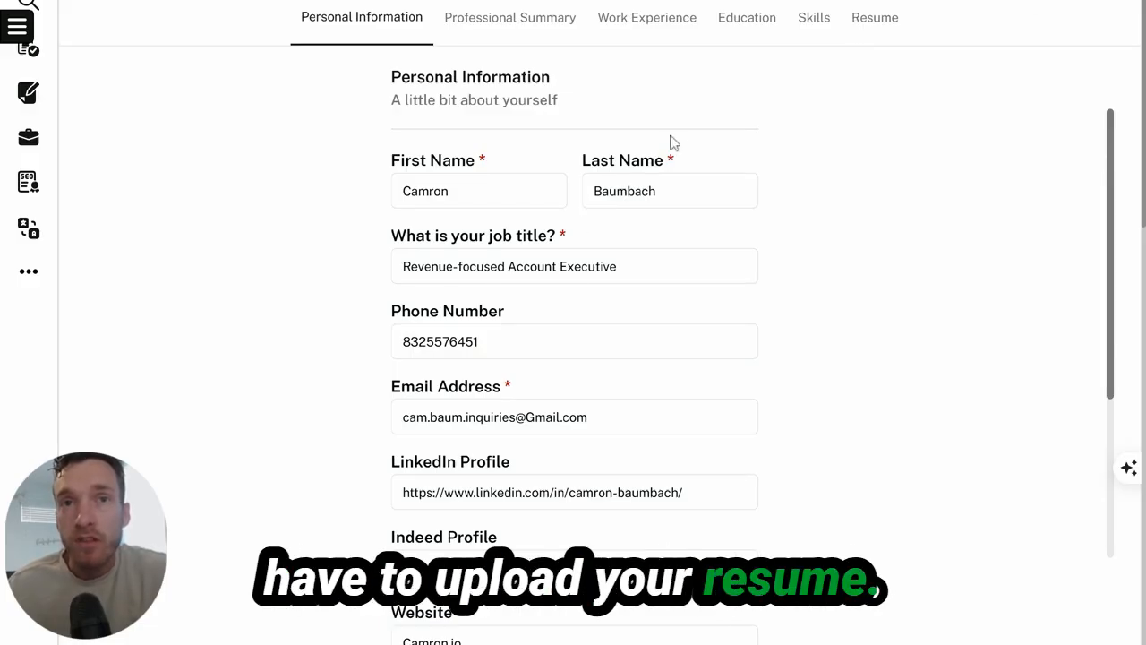
mouse_move(379, 142)
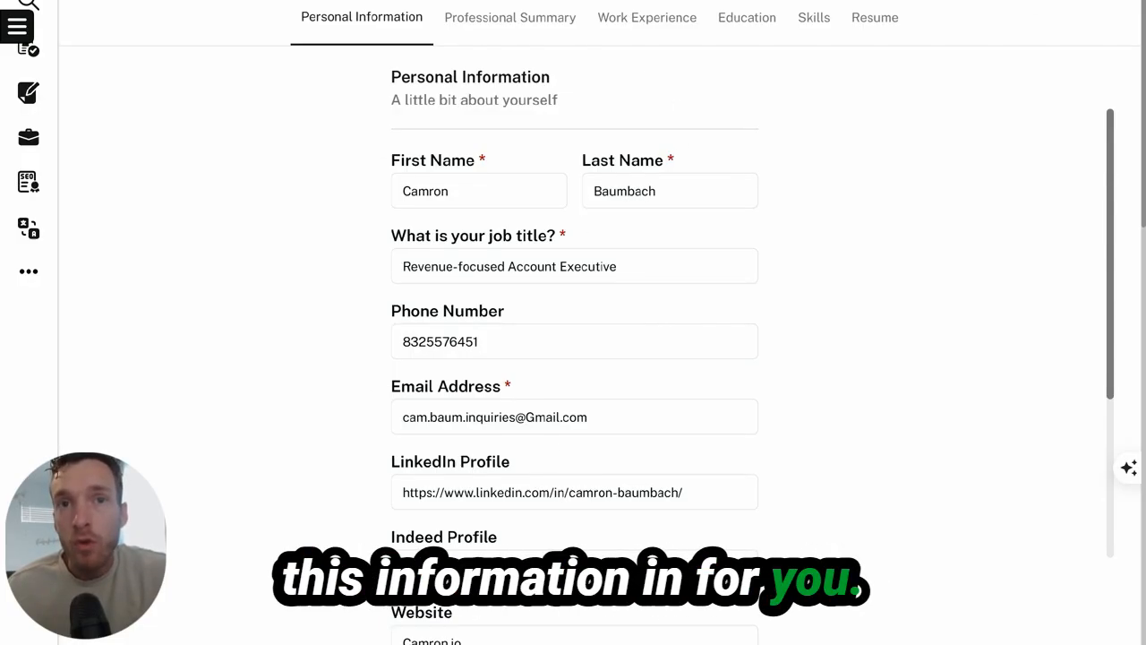
mouse_move(321, 434)
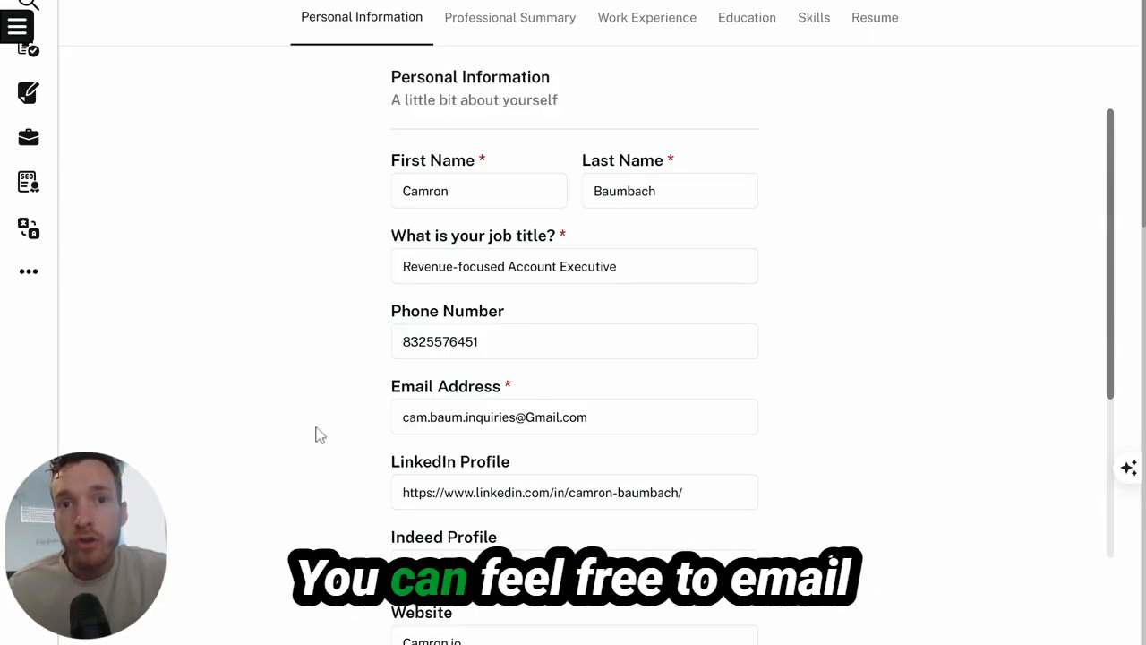
scroll(down, 3)
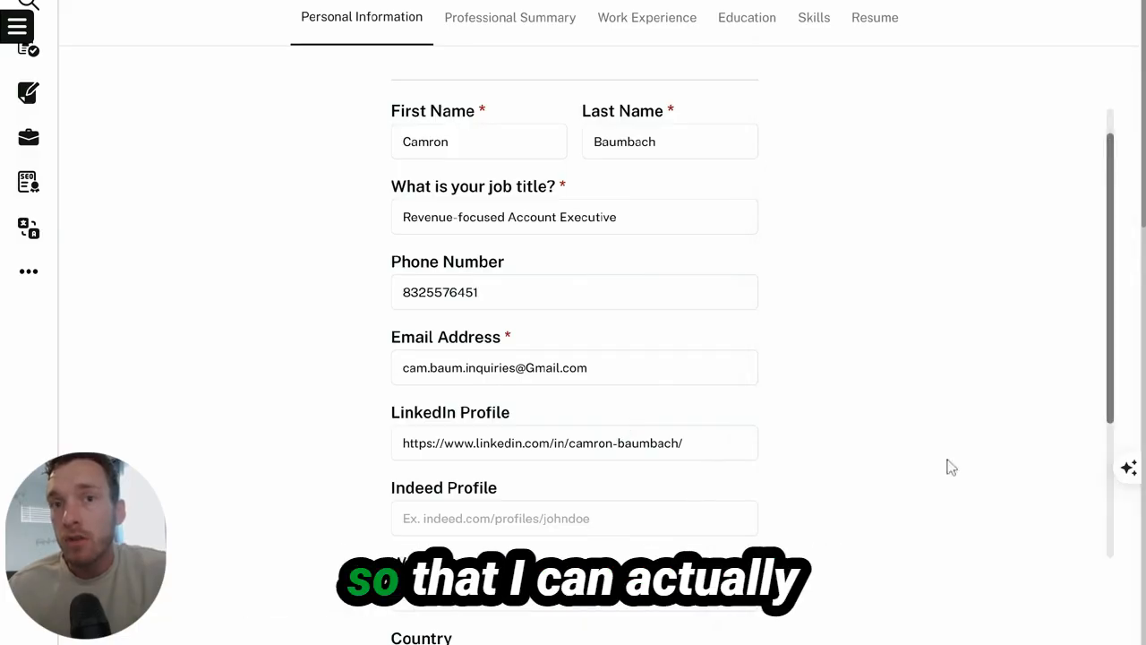
scroll(down, 3)
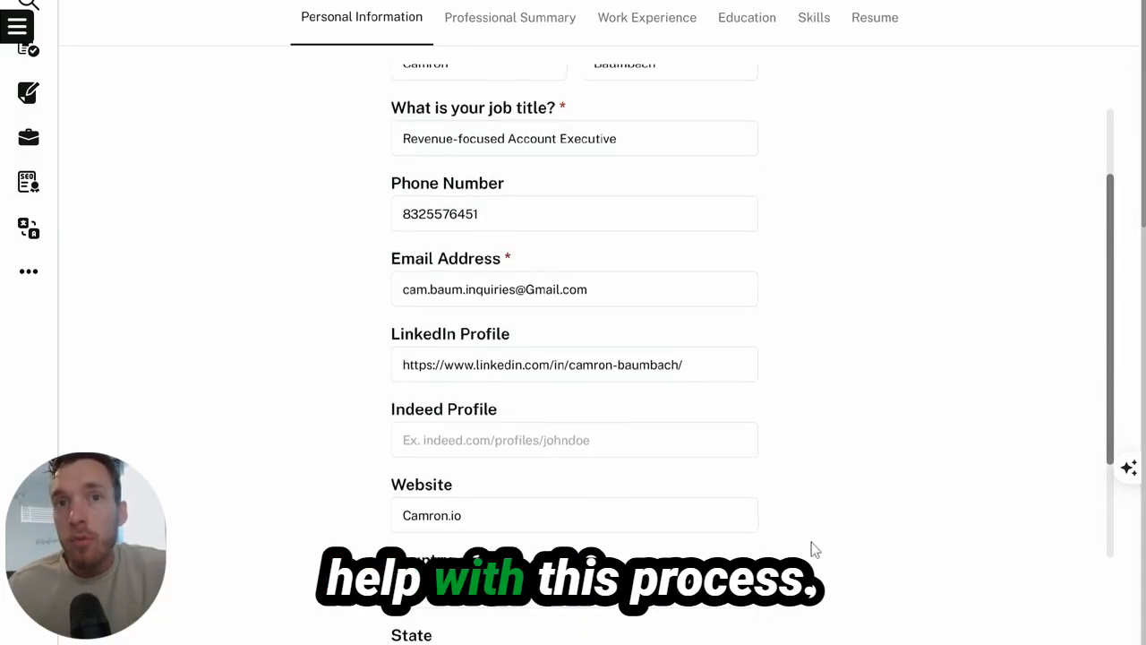
scroll(up, 3)
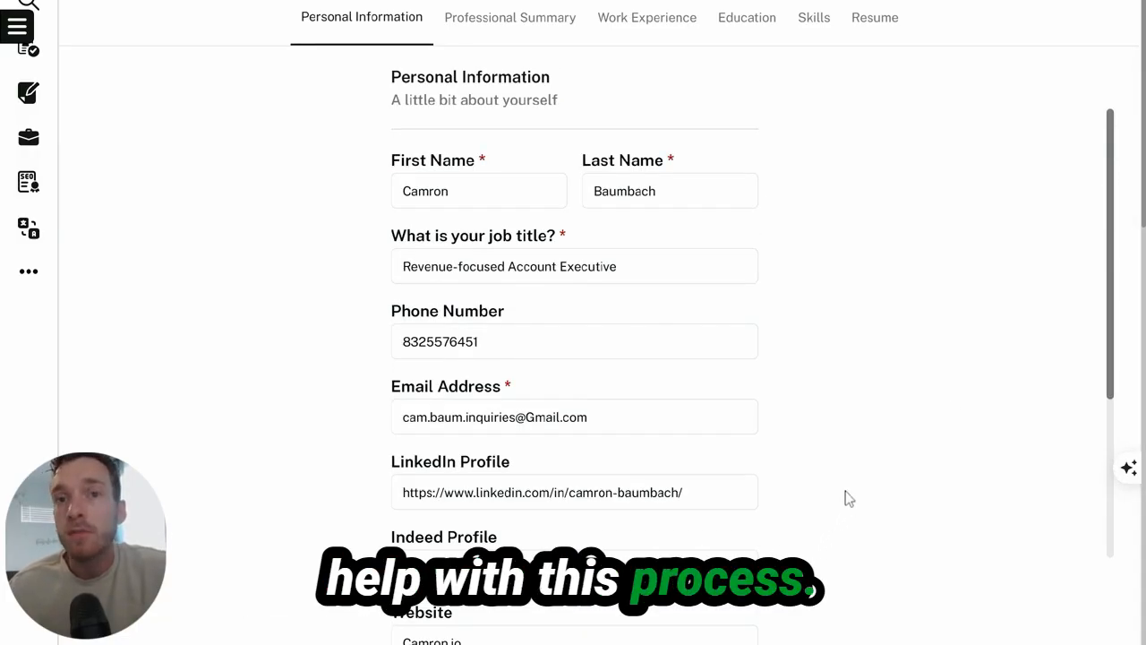
mouse_move(758, 455)
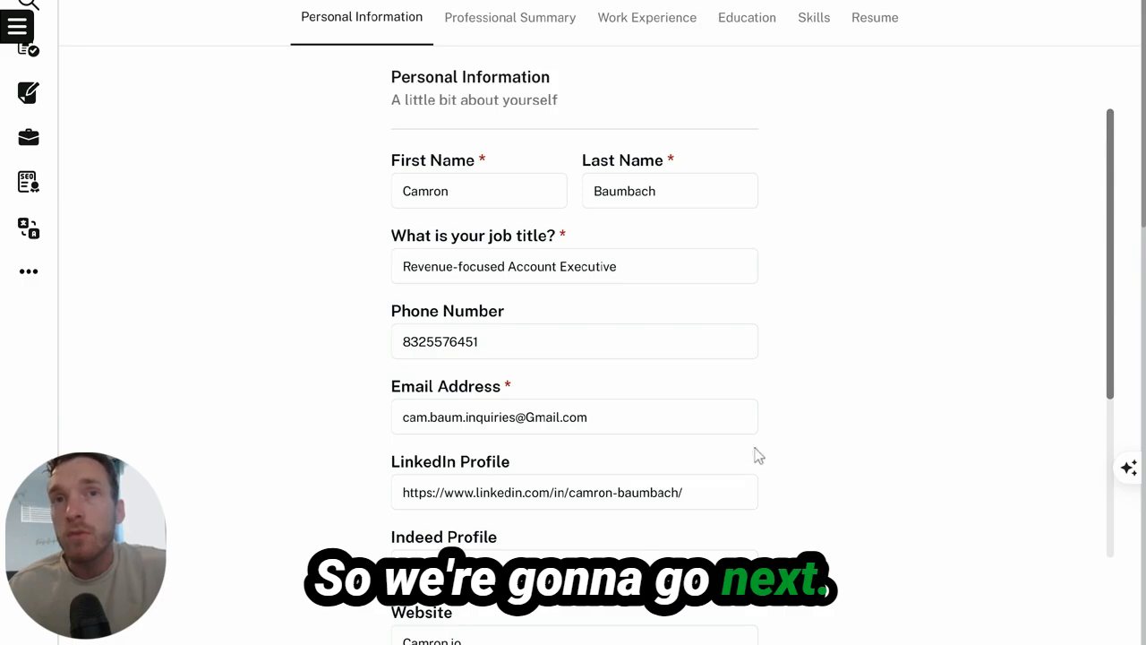
Step: Move past the professional summary and six work-experience entries to the business-degree education entry
click(510, 17)
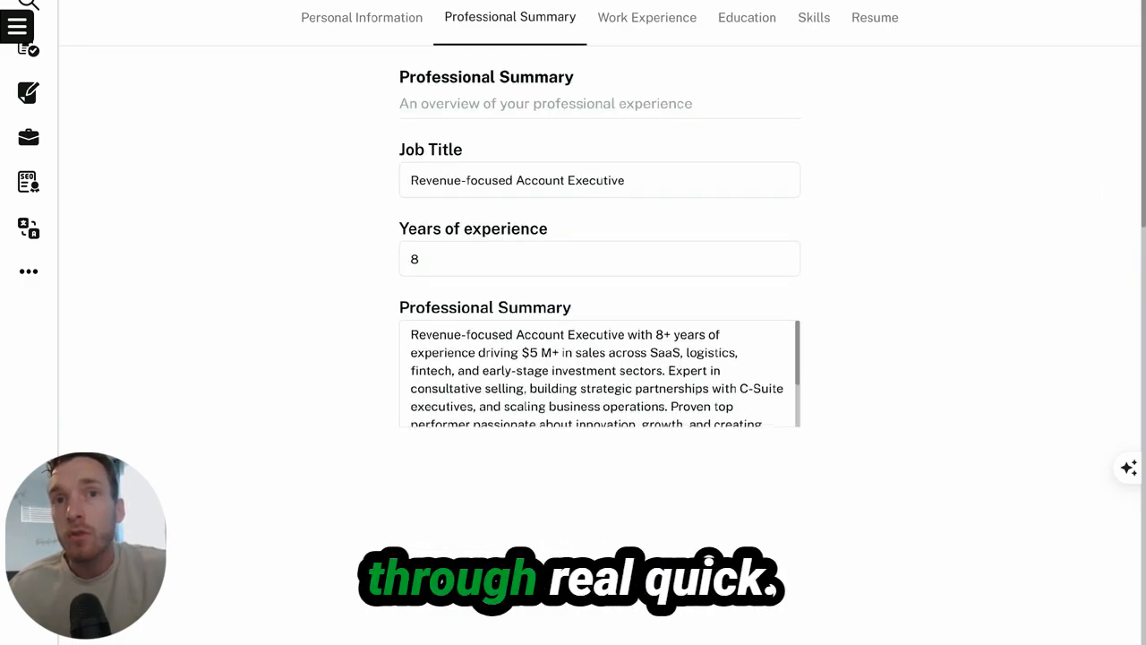
scroll(down, 3)
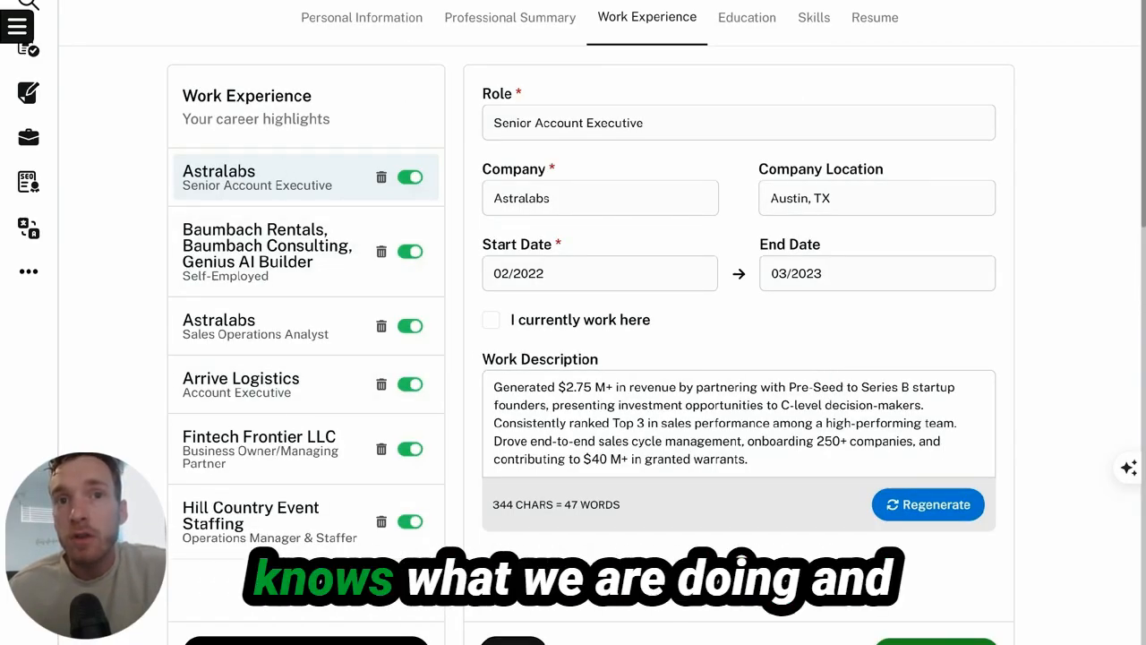
mouse_move(804, 341)
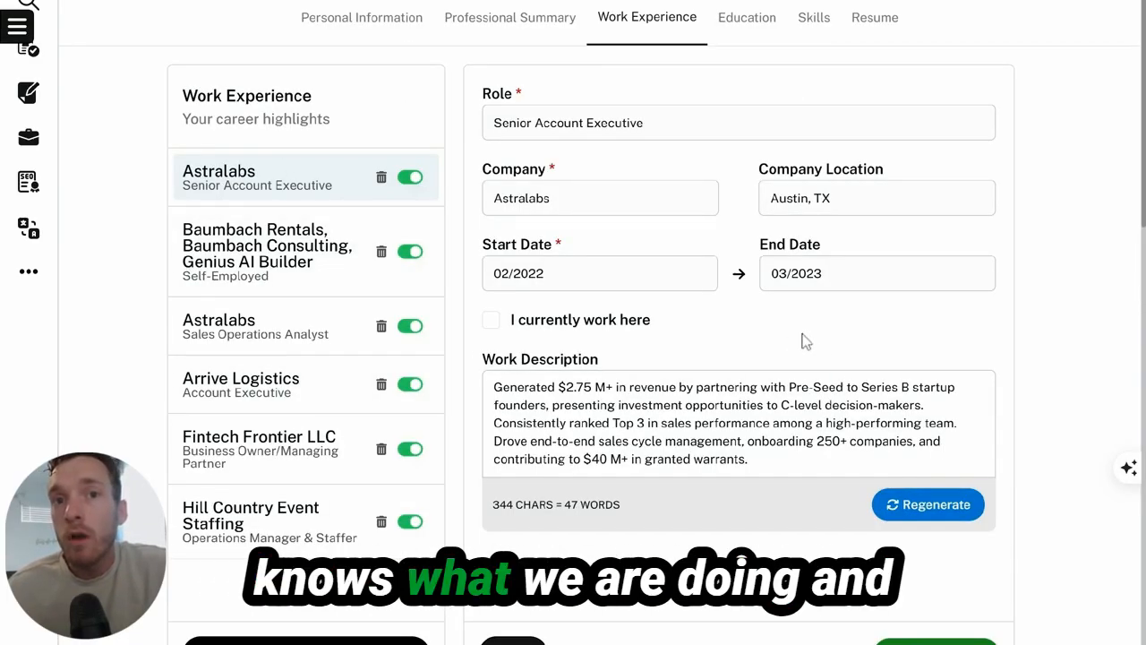
mouse_move(680, 504)
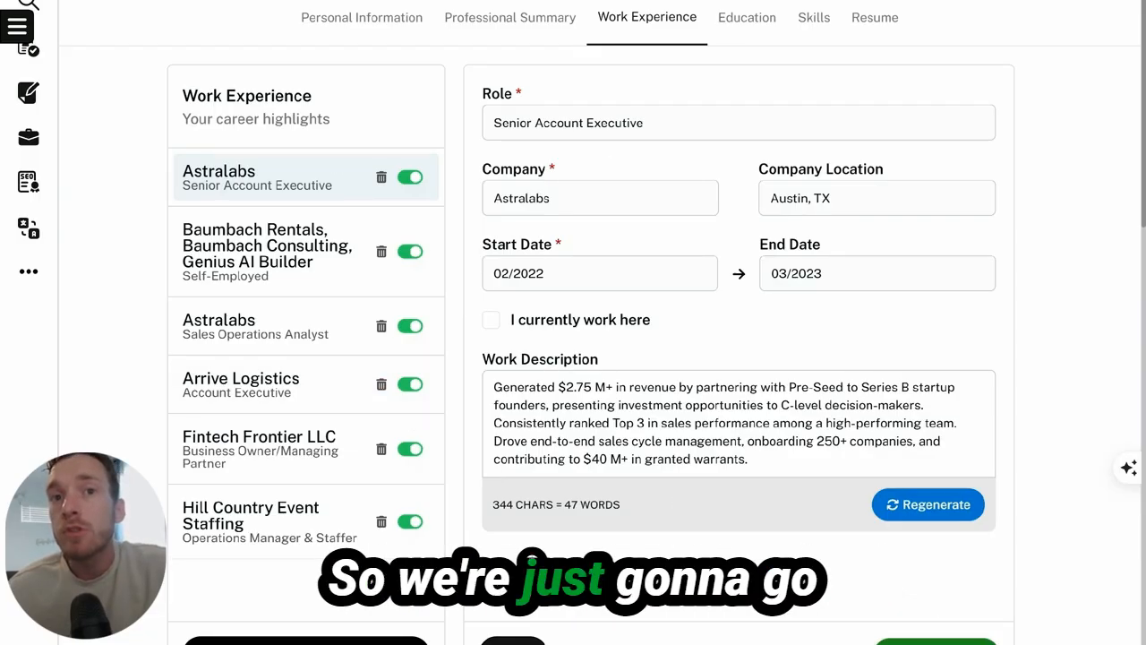
click(746, 17)
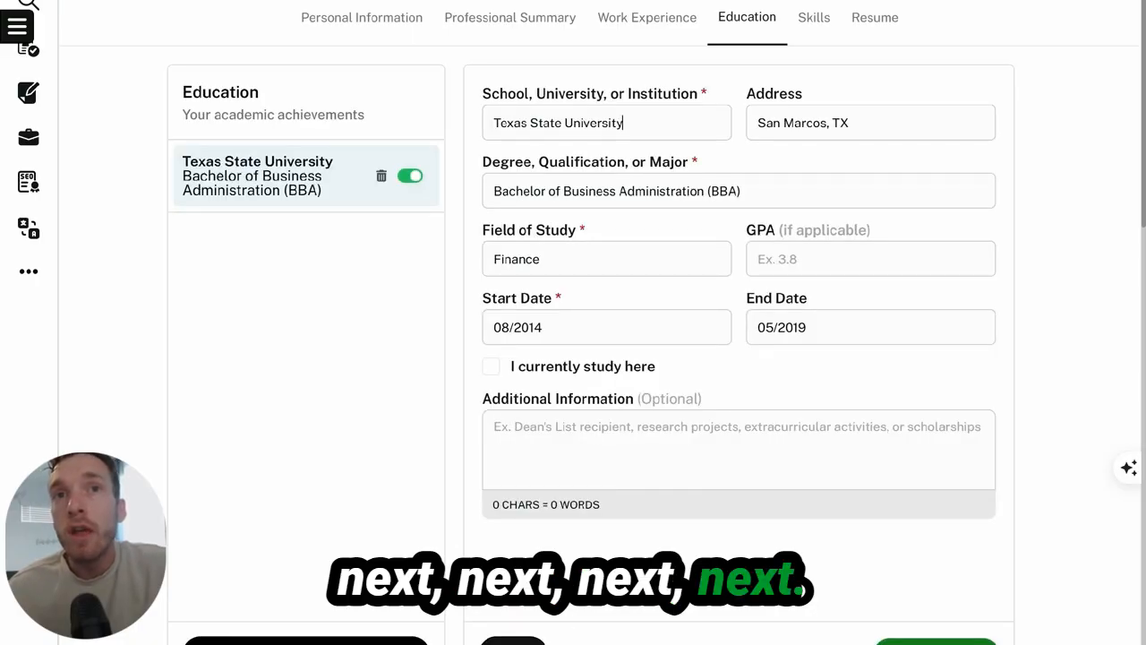
Step: Advance from Education to Skills, showing 18 skill tags against five required
click(813, 17)
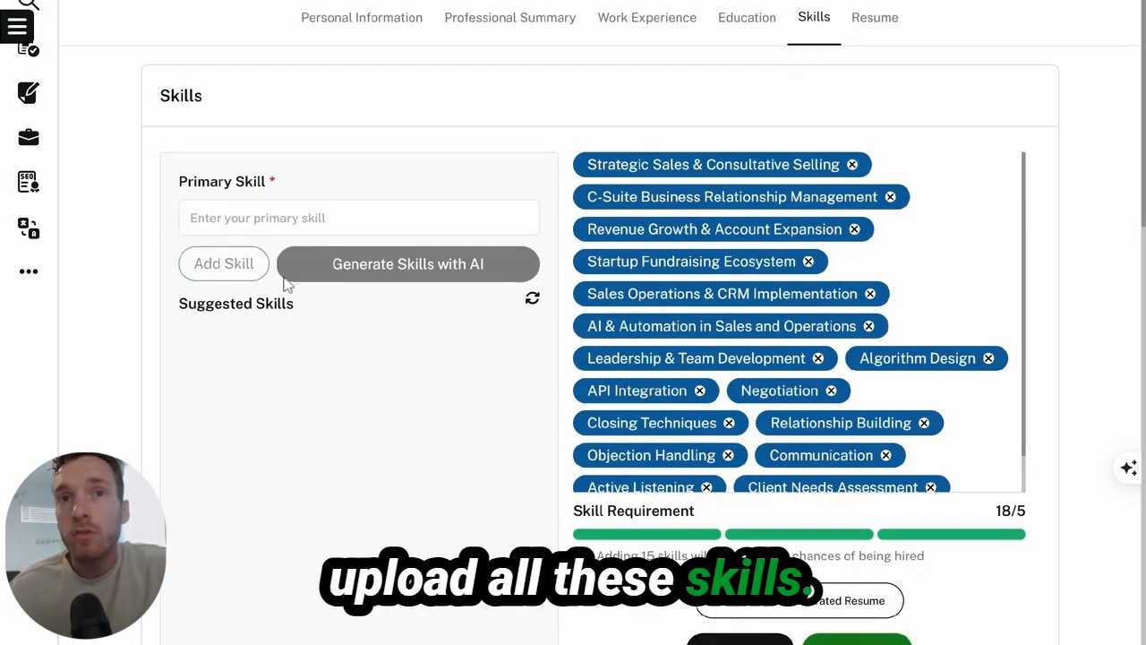
mouse_move(482, 279)
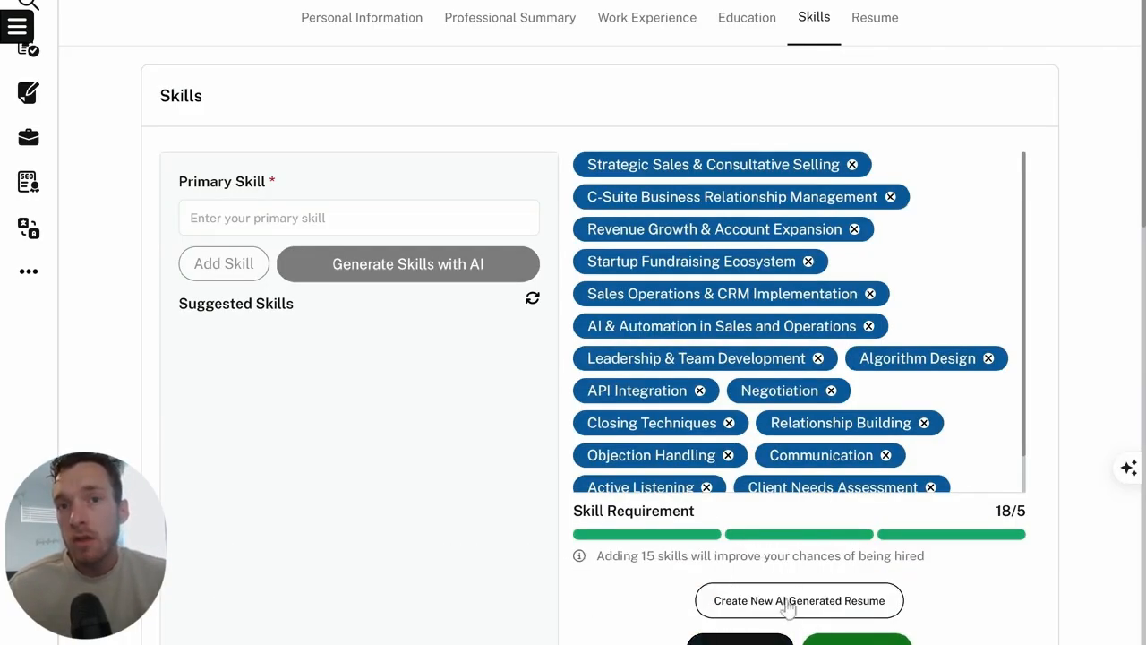
Step: Display the AI-generated Account Executive resume with name, contact line and summary
scroll(down, 3)
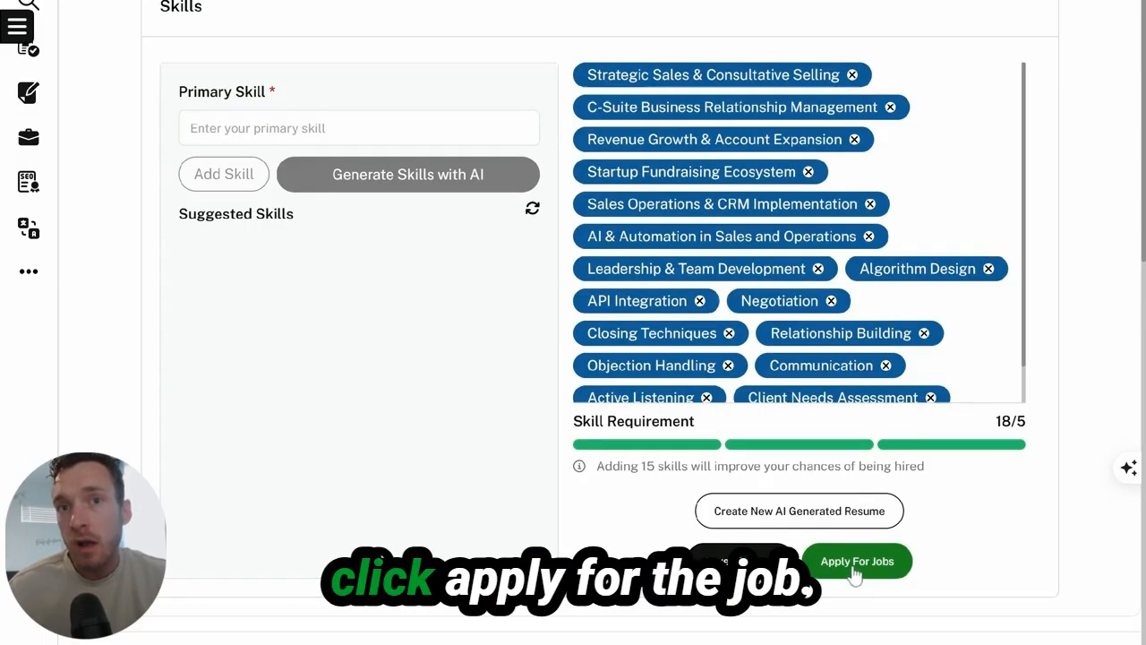
click(856, 560)
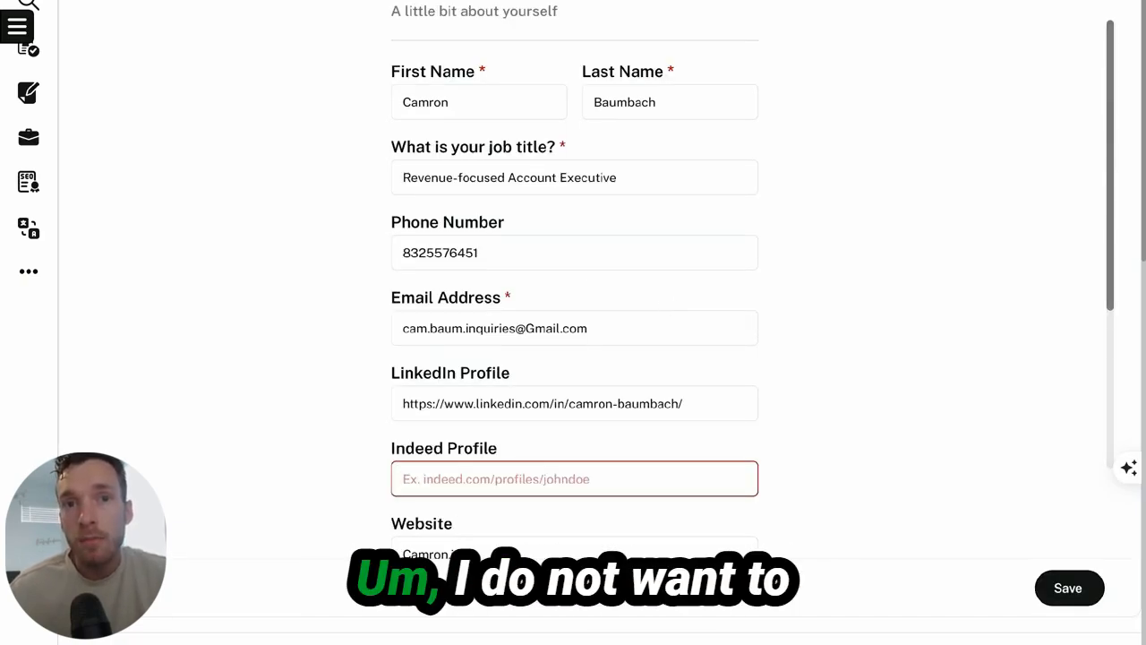
scroll(down, 3)
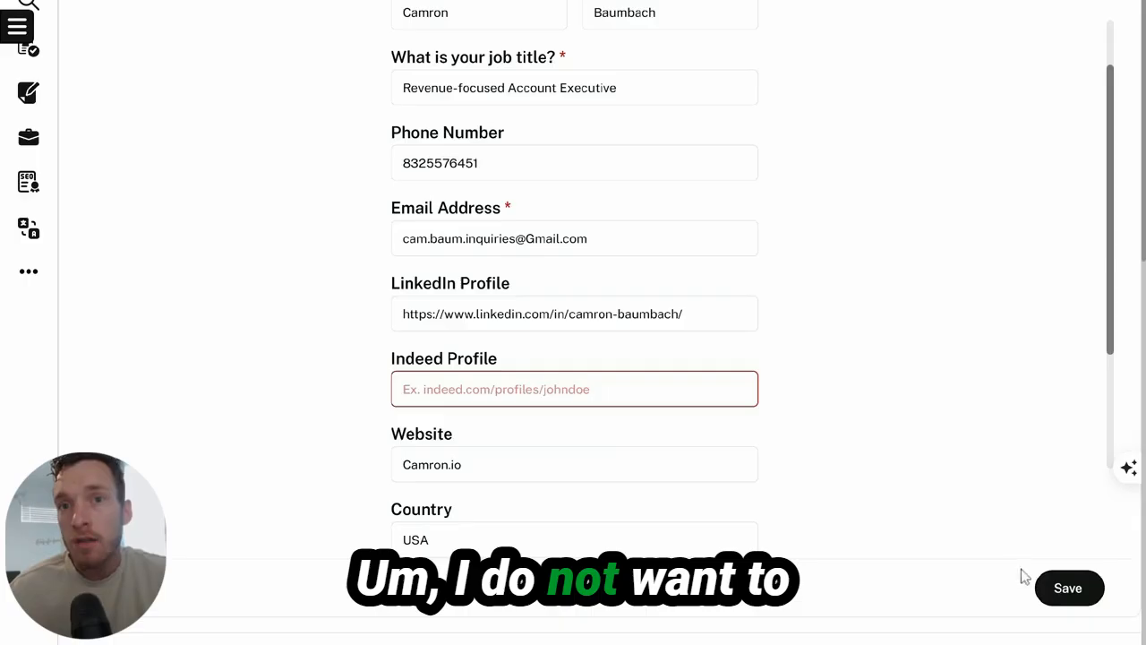
click(1069, 587)
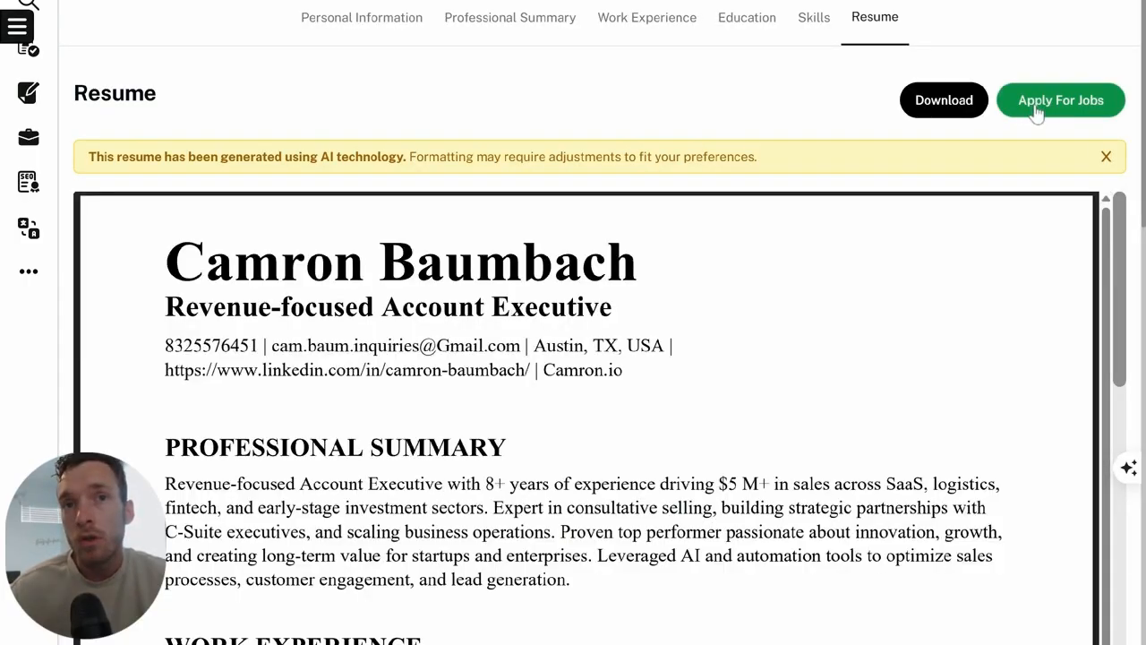
Step: Apply for jobs despite missing resume fields, listing 45 ZipRecruiter hybrid account roles
click(1060, 99)
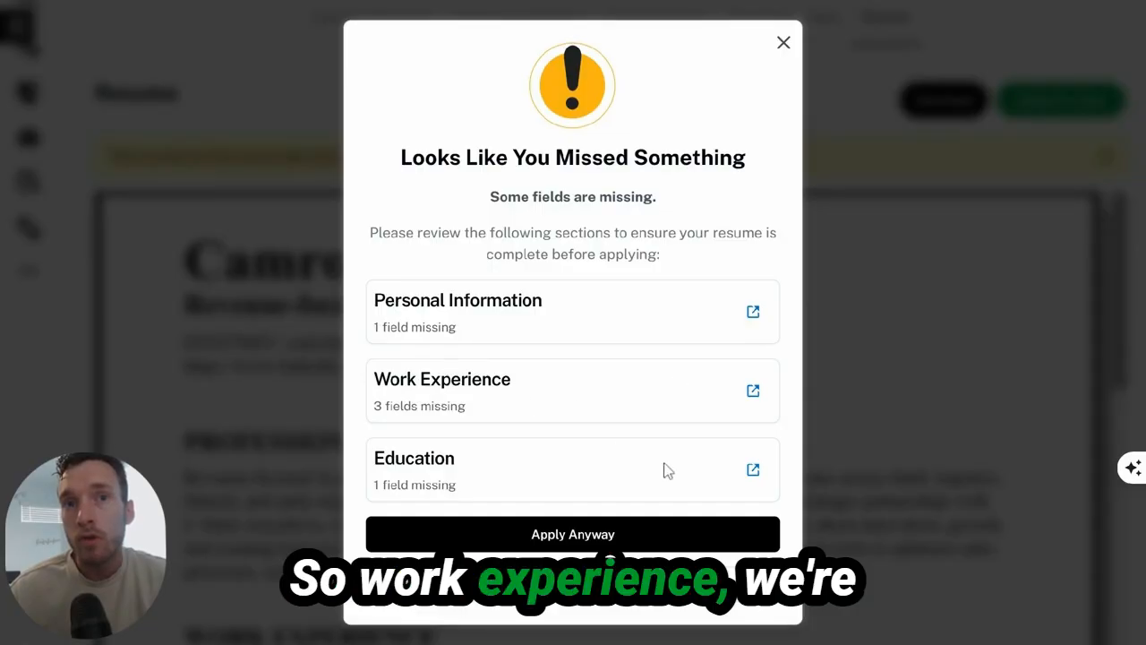
mouse_move(573, 534)
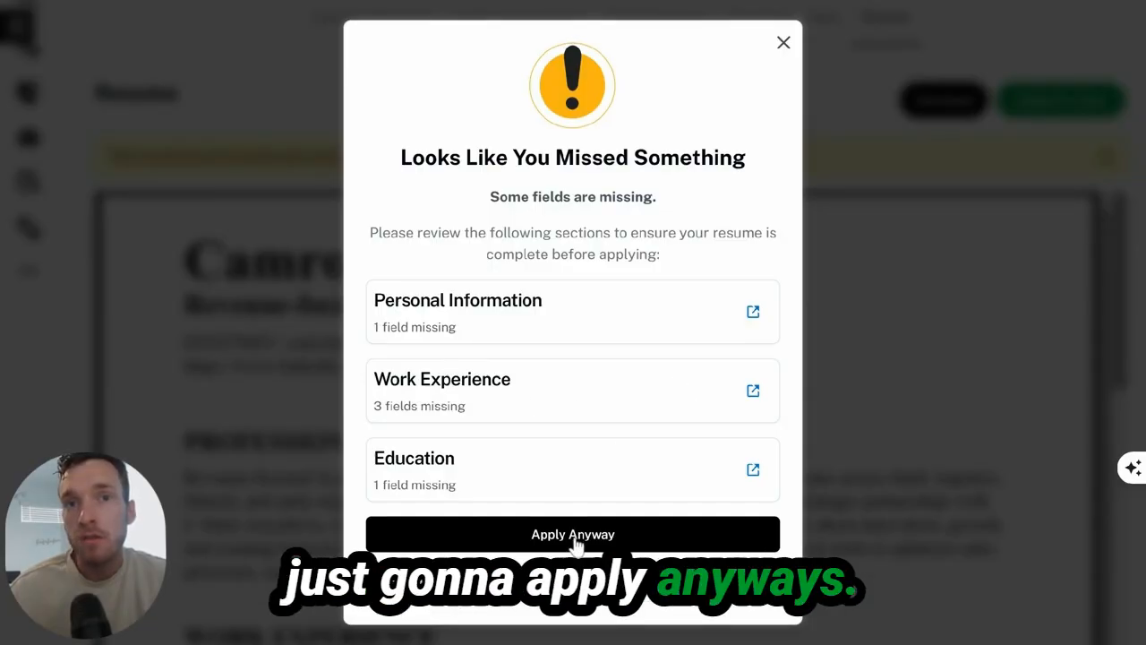
click(572, 534)
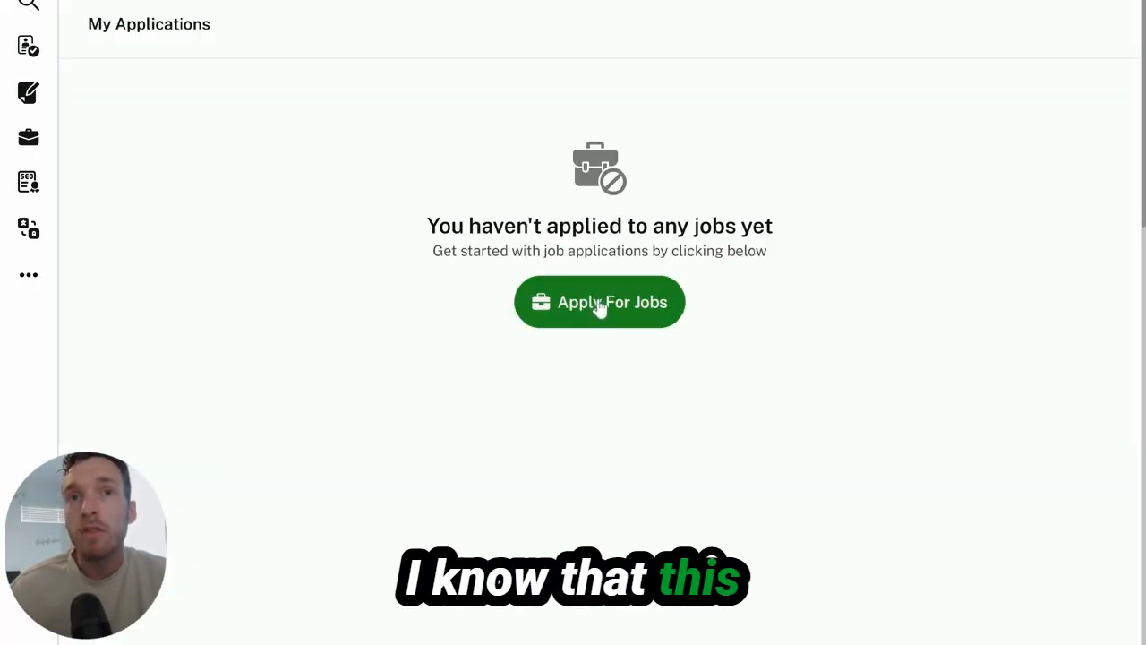
click(599, 302)
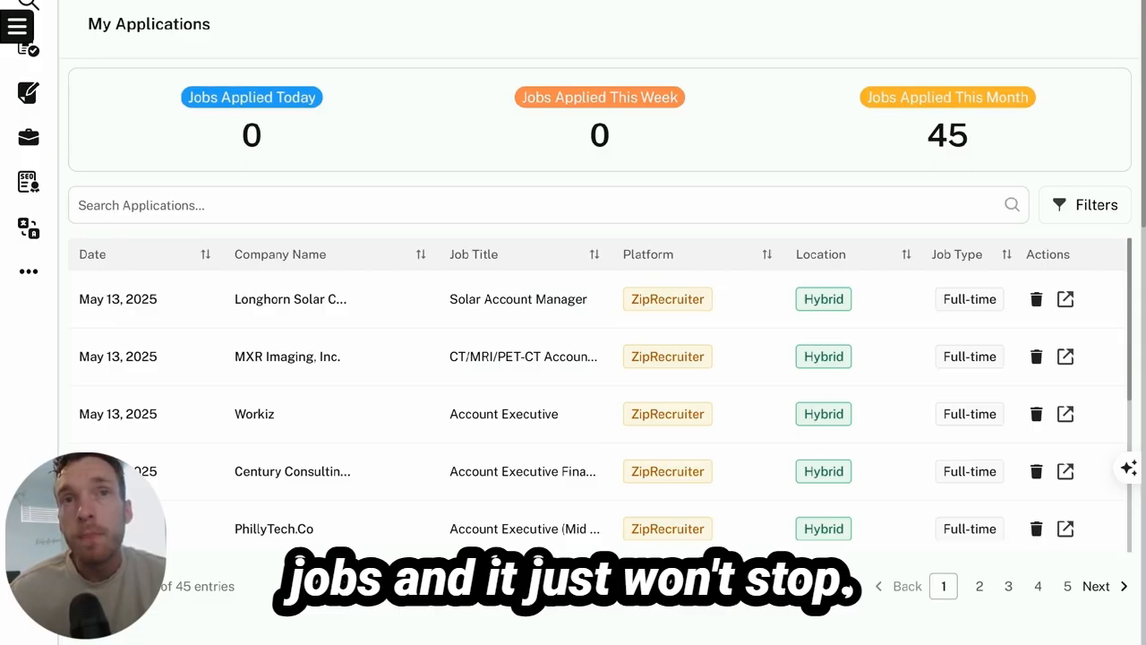
mouse_move(236, 179)
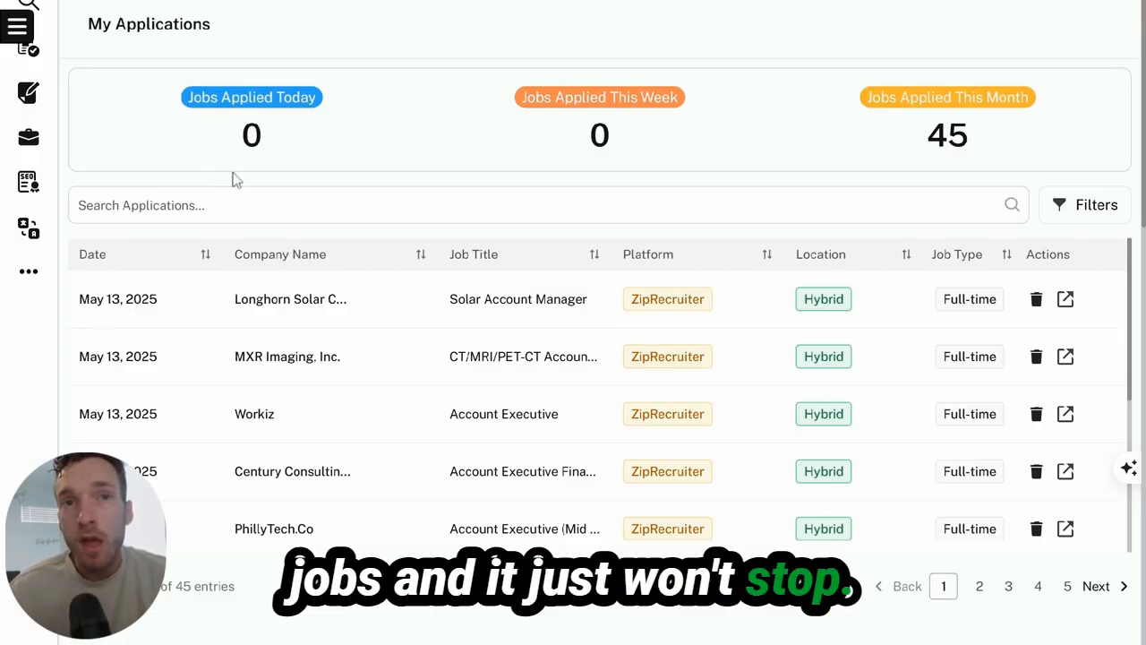
mouse_move(321, 197)
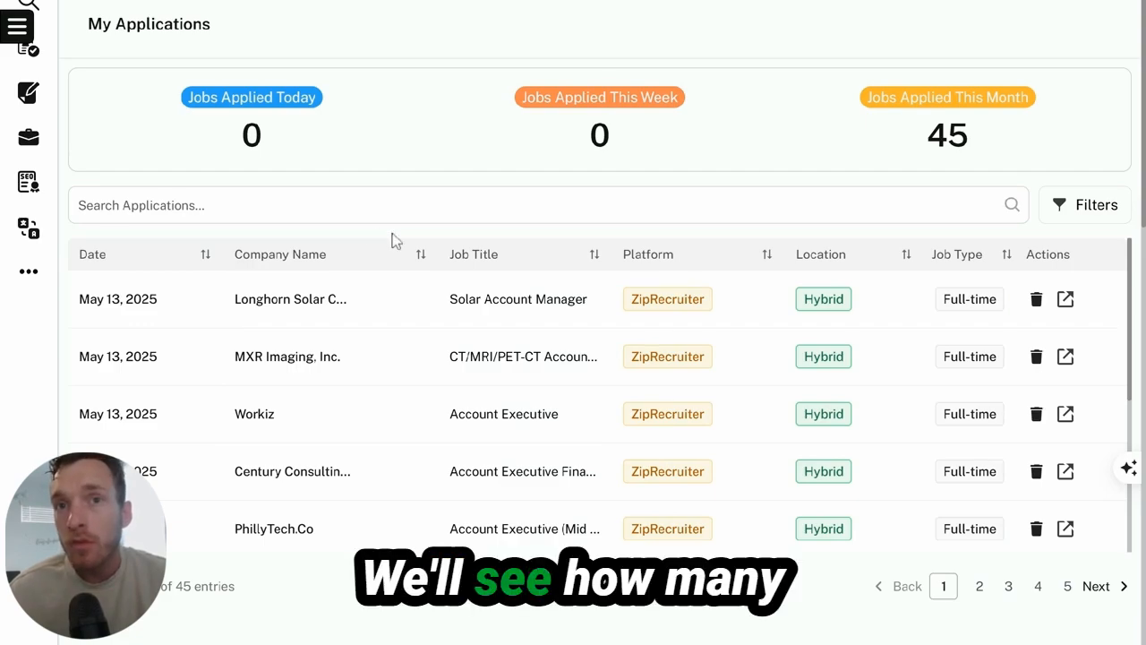
mouse_move(617, 142)
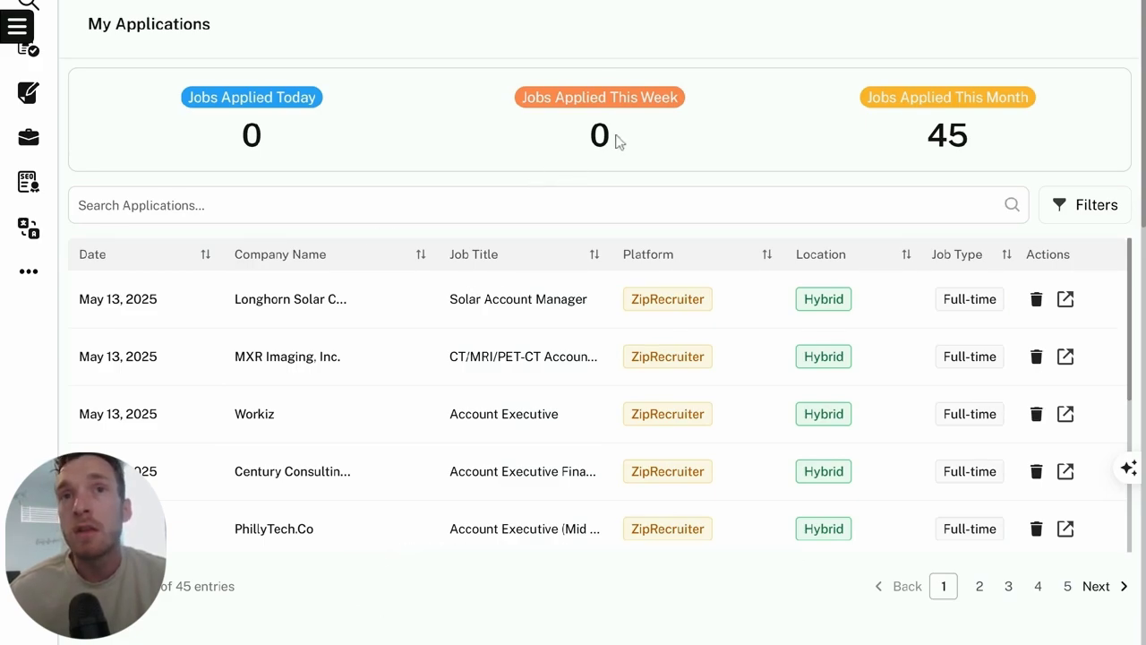
click(537, 205)
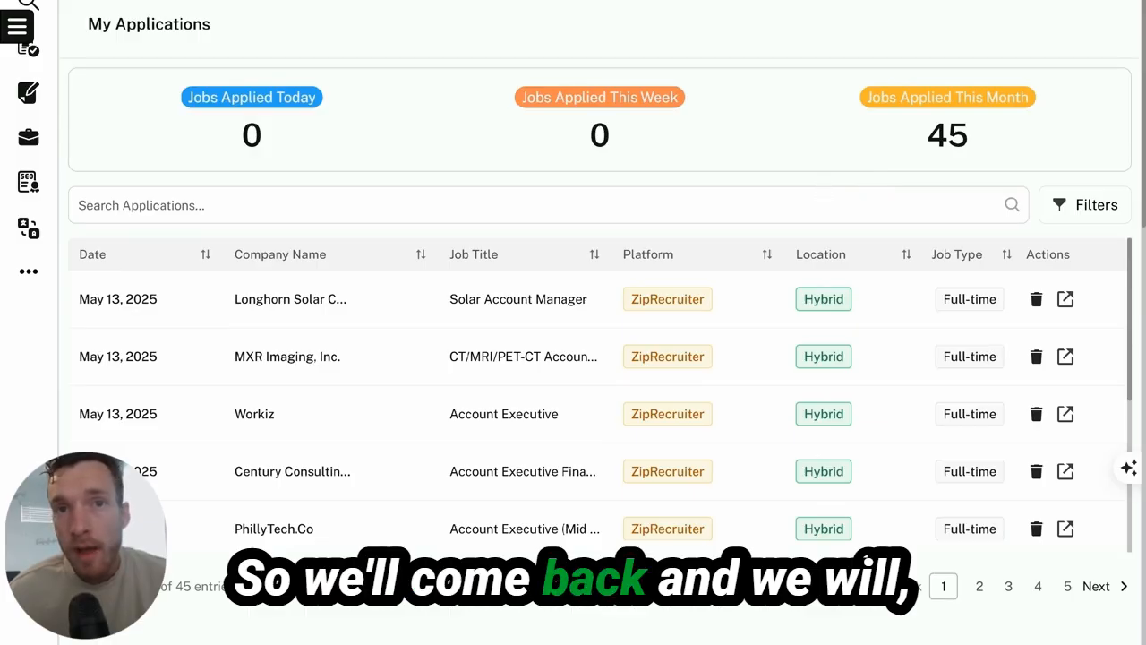
mouse_move(322, 160)
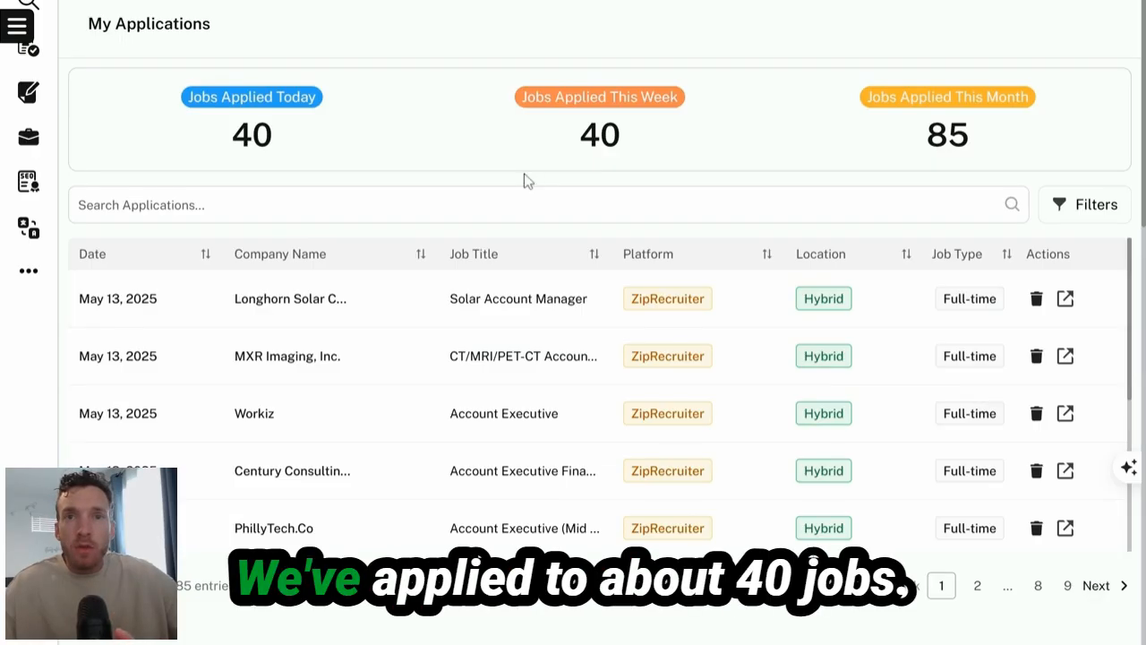
mouse_move(475, 162)
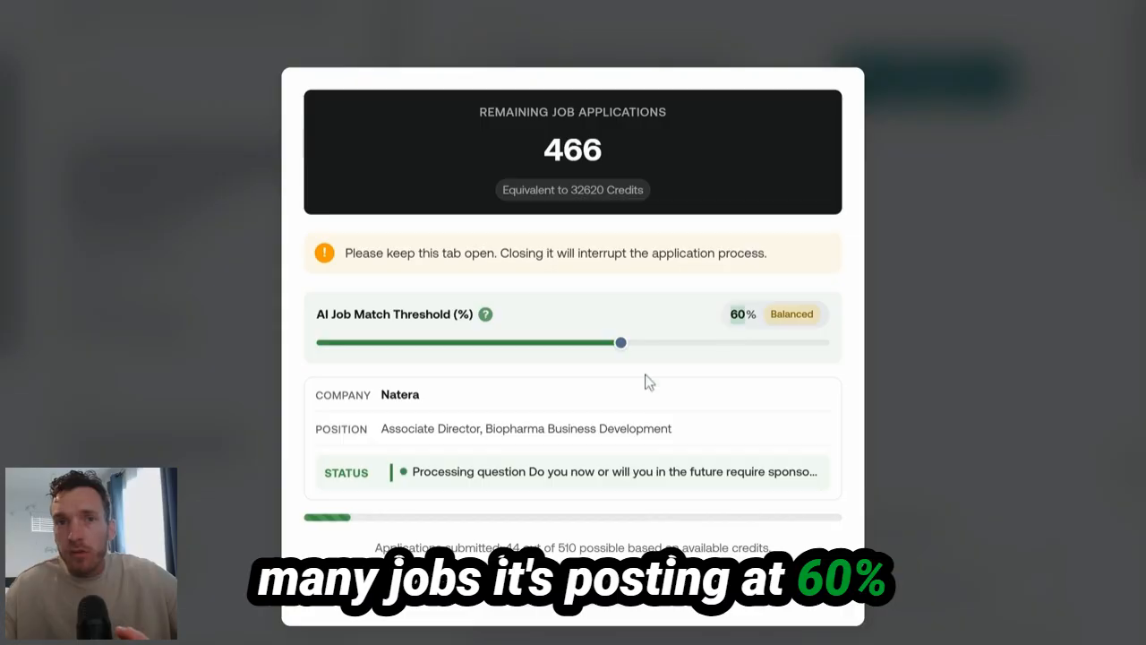
mouse_move(613, 385)
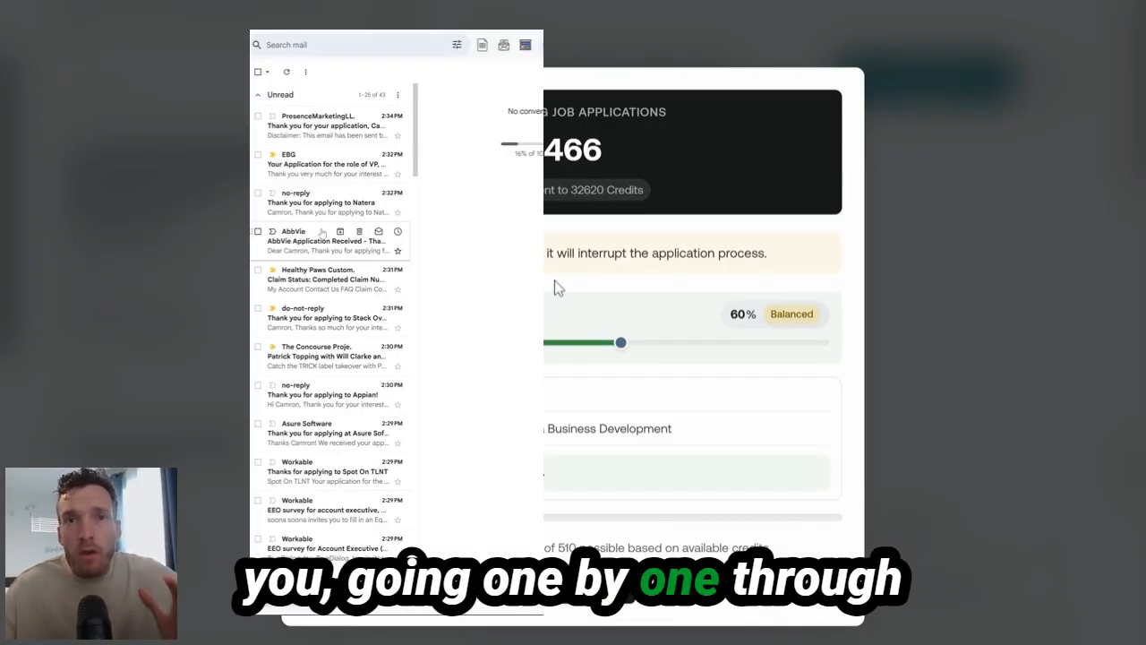
Step: Scroll the 60%-threshold application progress panel while submissions reach 40 today
scroll(down, 3)
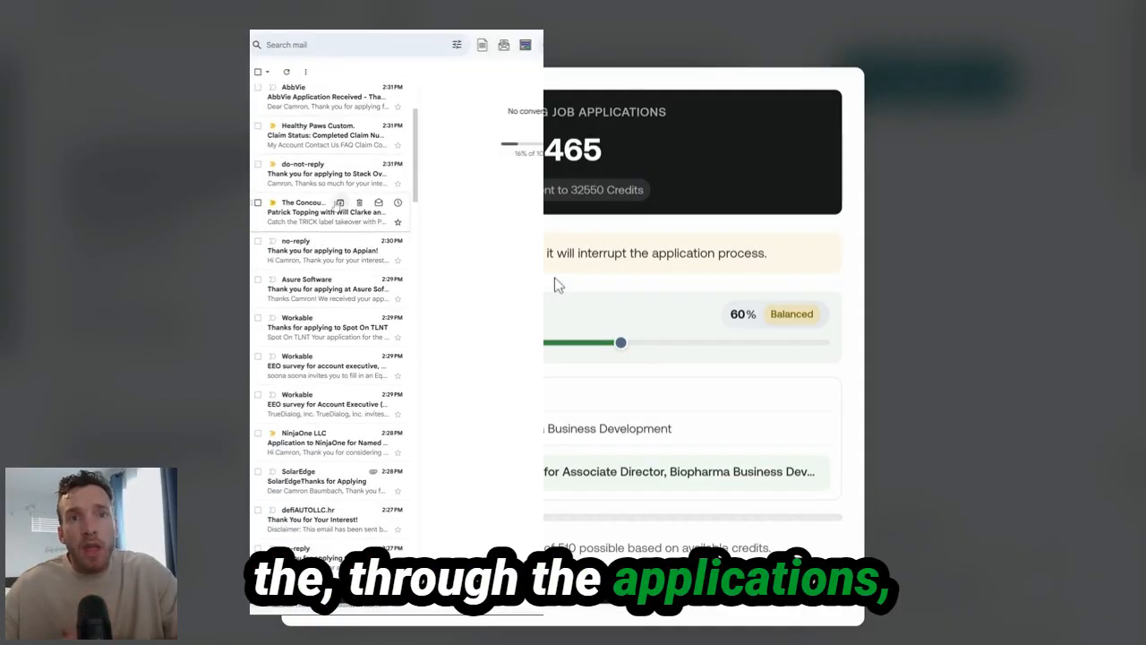
scroll(down, 3)
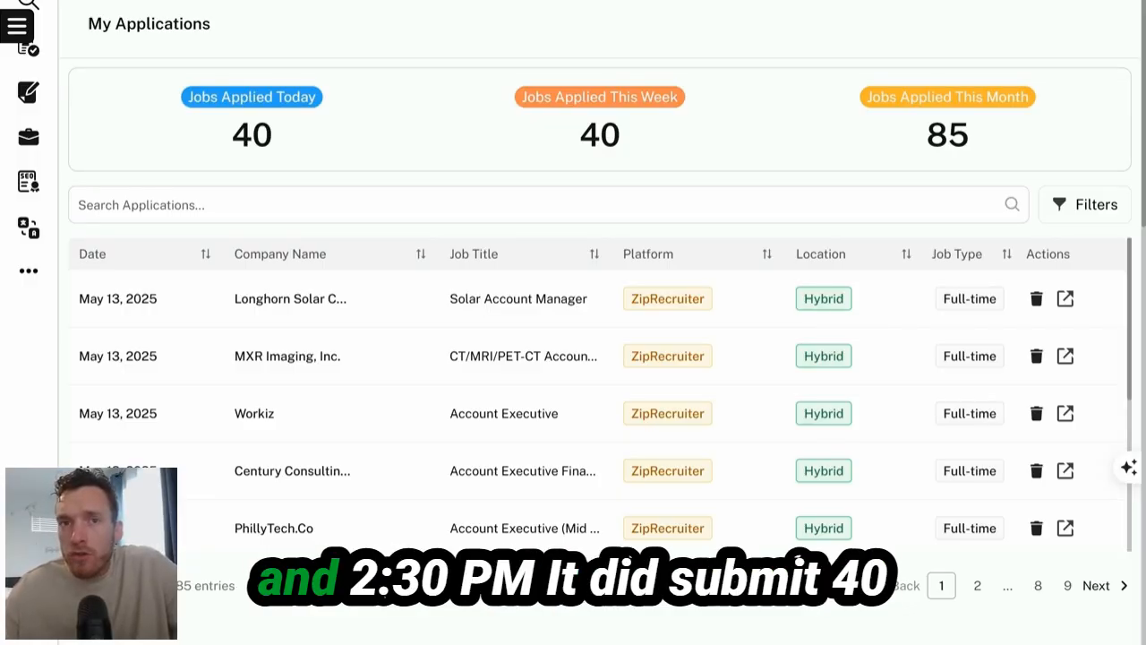
mouse_move(437, 159)
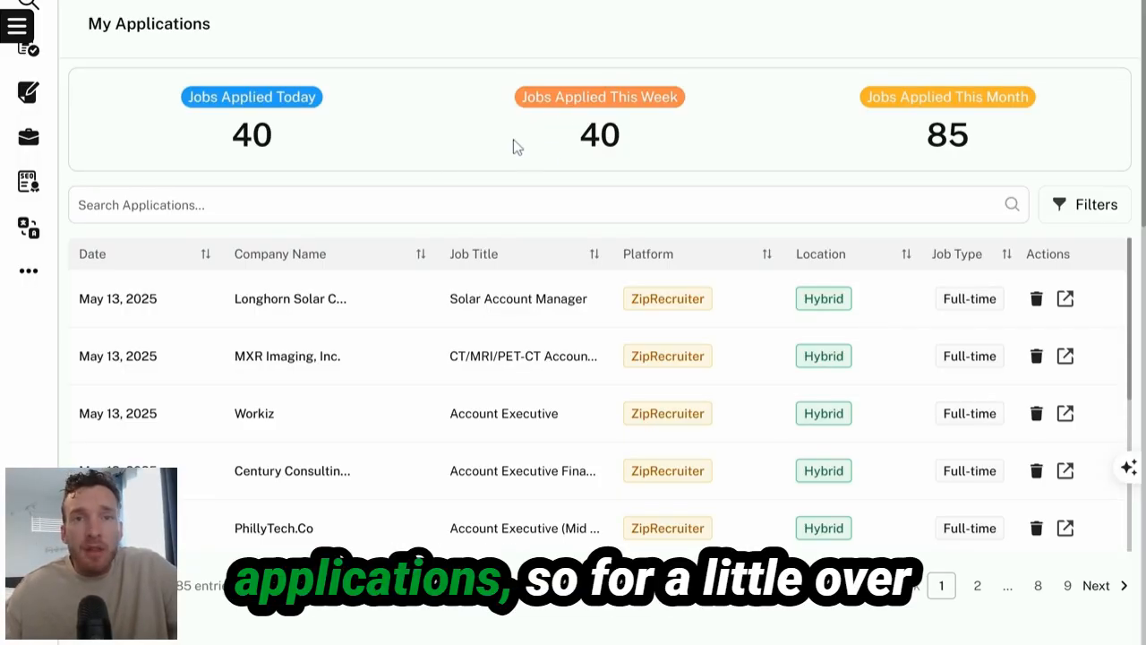
mouse_move(521, 153)
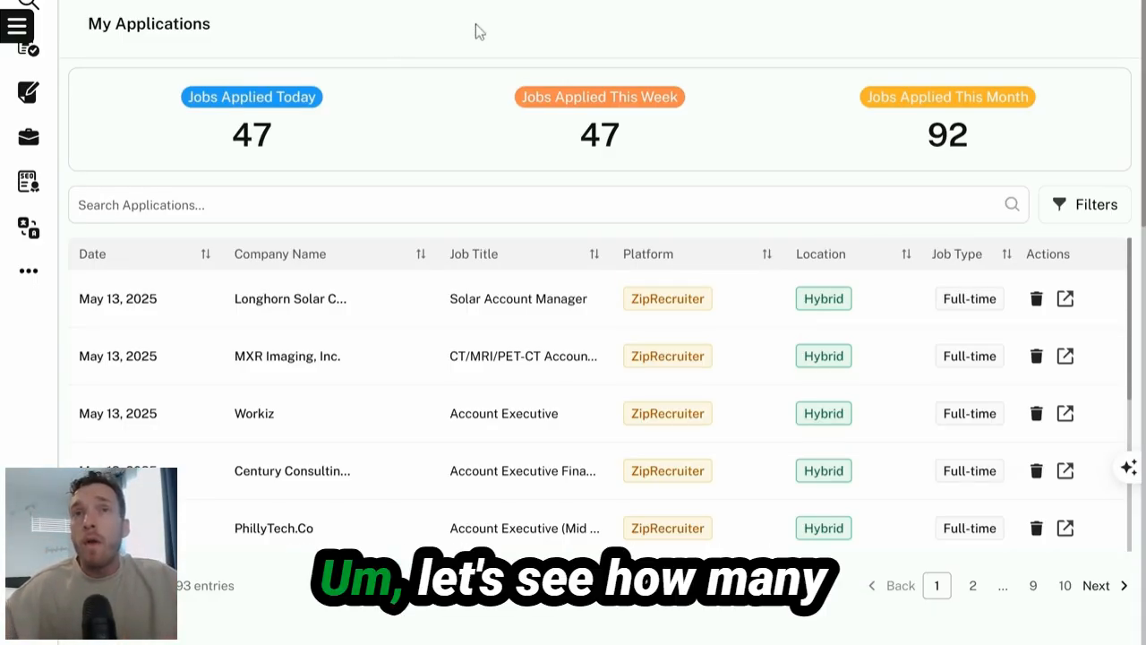
mouse_move(291, 131)
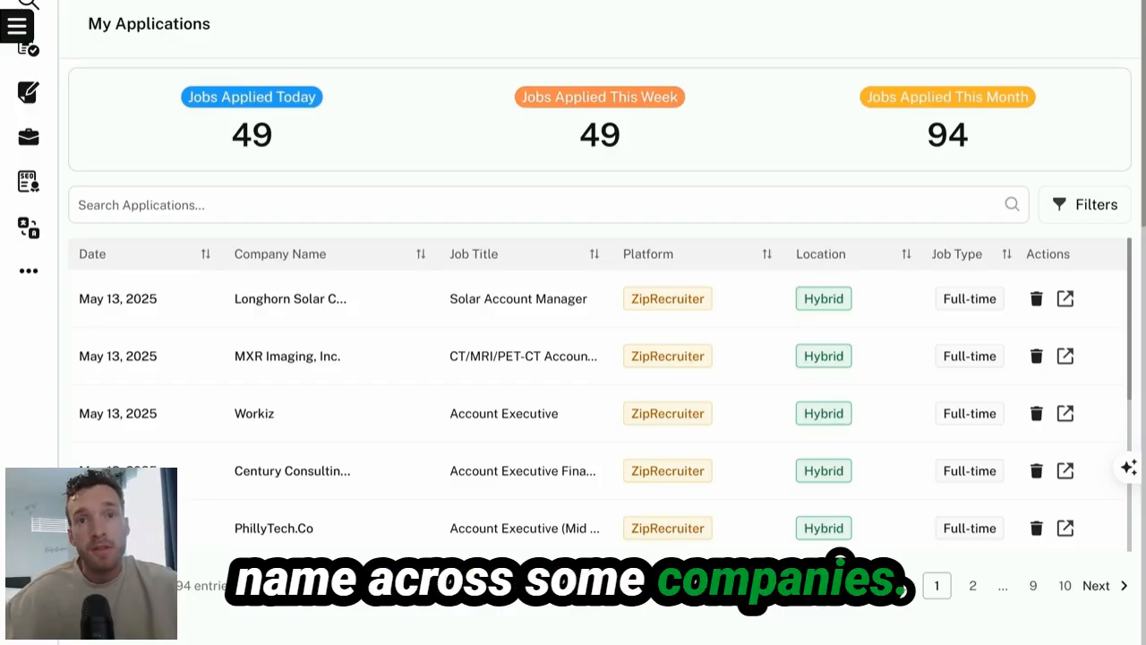
mouse_move(5, 398)
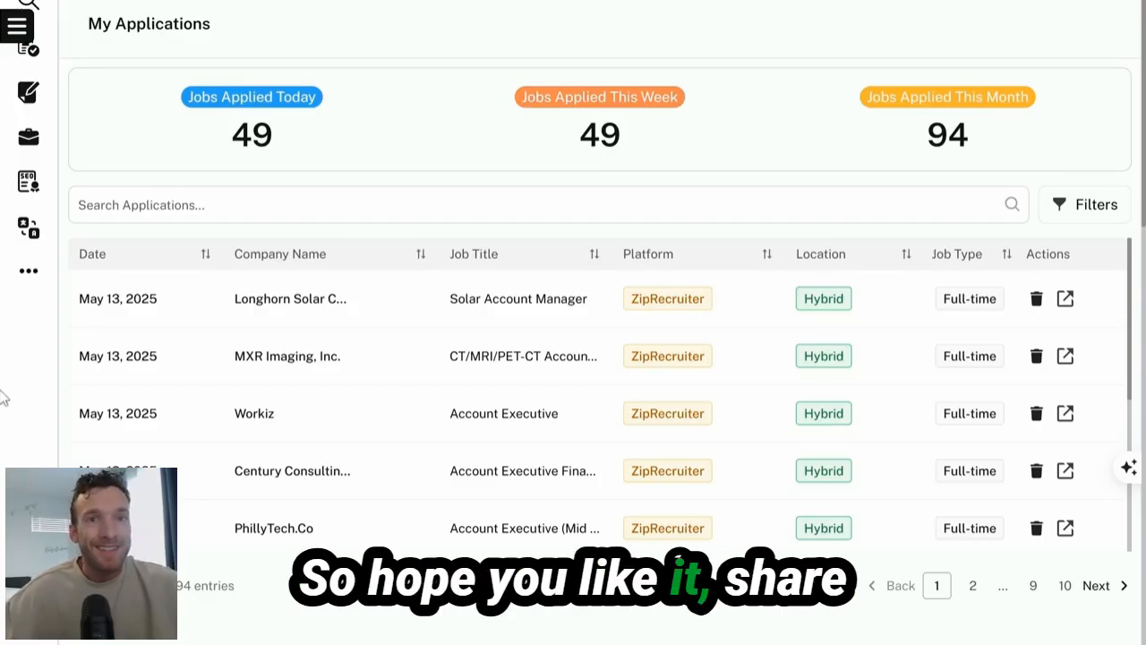